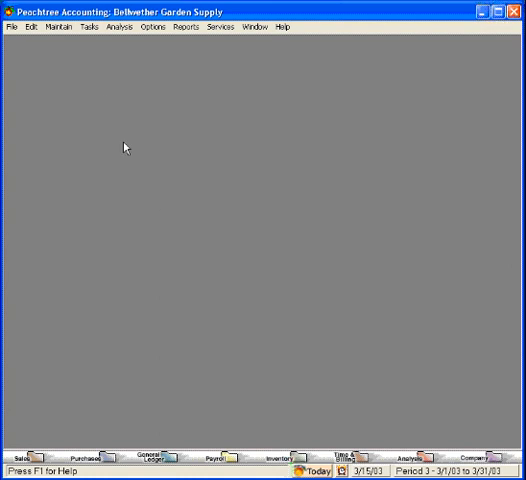
# Step: Open the Tasks menu to browse toward Purchases/Receive Inventory
pyautogui.click(89, 28)
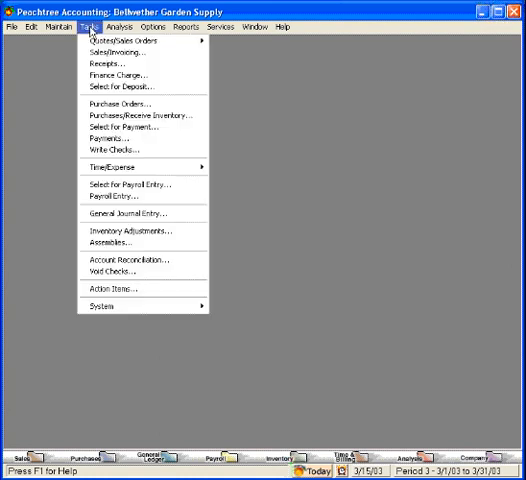
pyautogui.moveTo(92, 105)
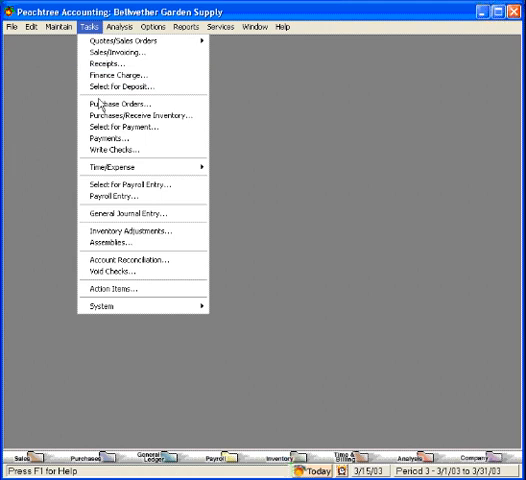
pyautogui.moveTo(140, 115)
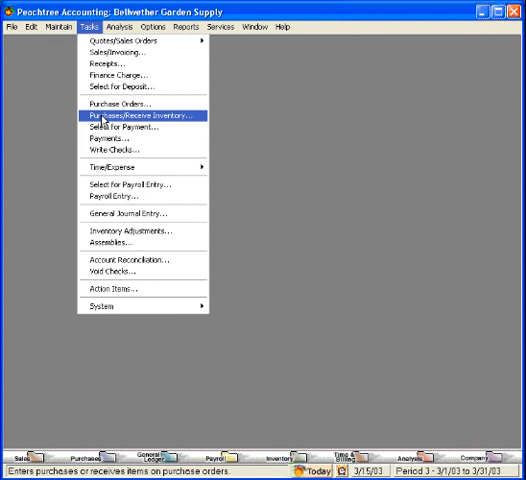
# Step: Start a Purchases/Receive Inventory entry for ARBOR-01 and view the Apply to Purchase Order tab
pyautogui.click(131, 114)
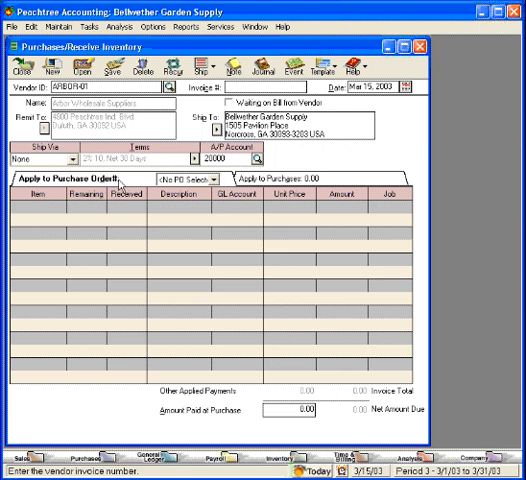
pyautogui.click(221, 181)
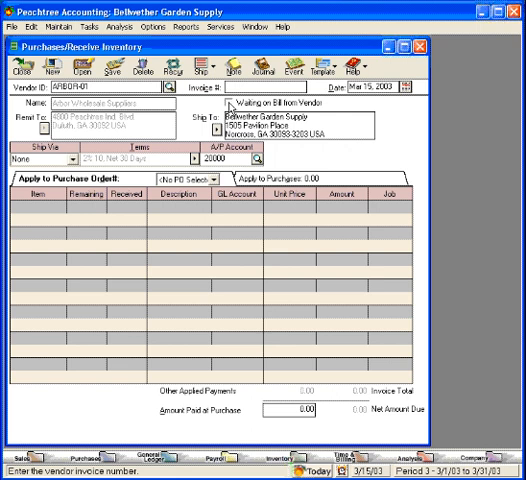
# Step: Open the Purchase Order Journal options from the Accounts Payable report list
pyautogui.click(231, 105)
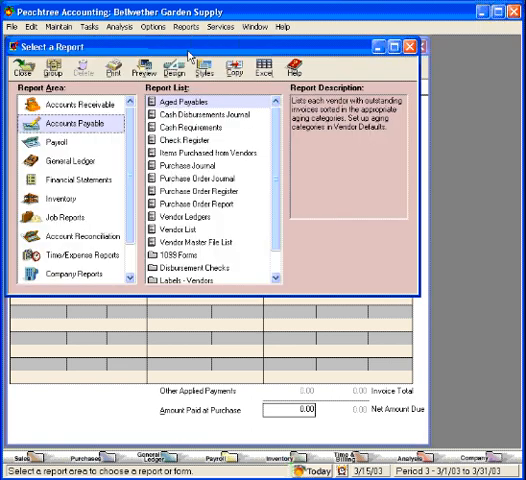
pyautogui.click(197, 178)
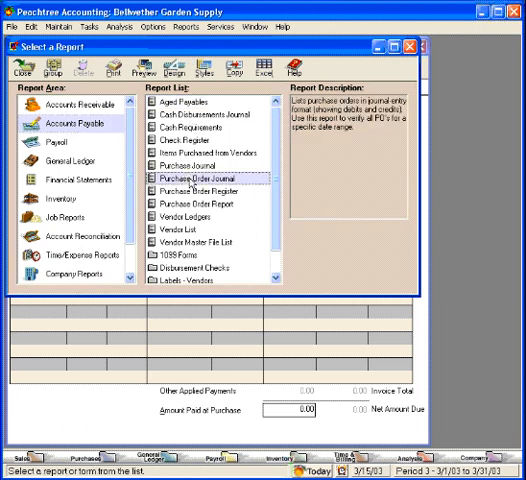
pyautogui.doubleClick(200, 178)
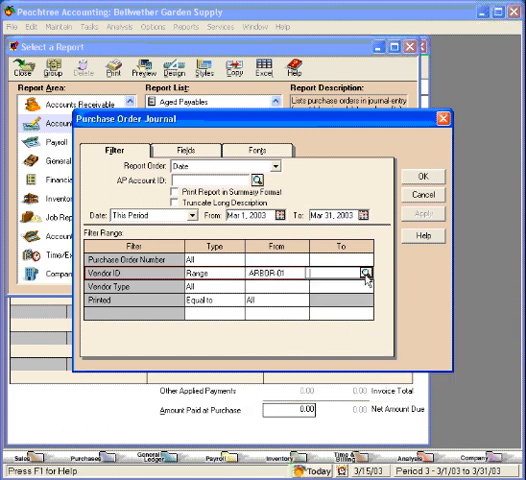
# Step: Set the Purchase Order Journal's Vendor ID range end to ARBOR-01 via the lookup
pyautogui.click(356, 272)
pyautogui.write('ARBOR-01')
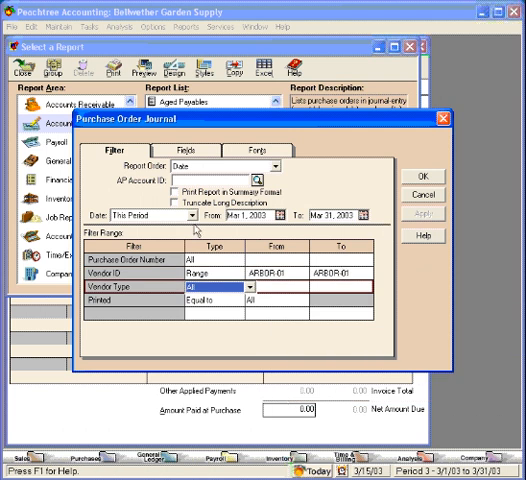
pyautogui.click(184, 214)
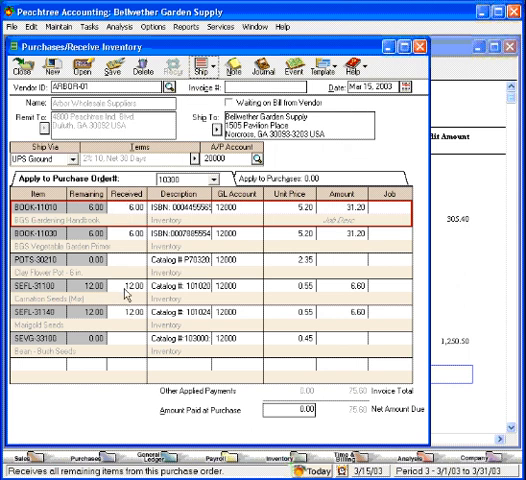
pyautogui.click(162, 209)
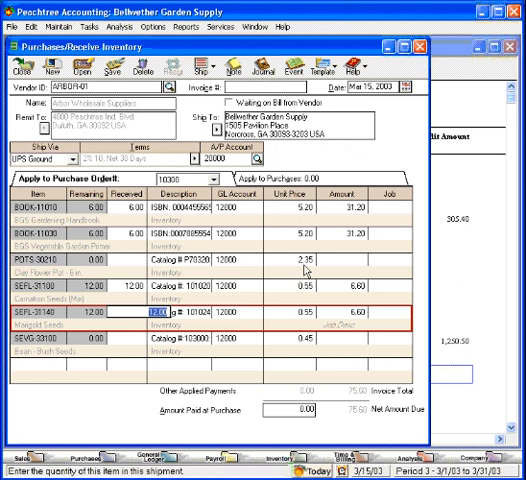
pyautogui.moveTo(340, 278)
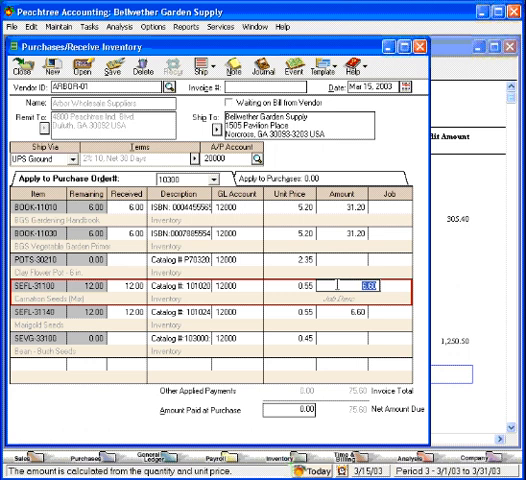
pyautogui.moveTo(383, 237)
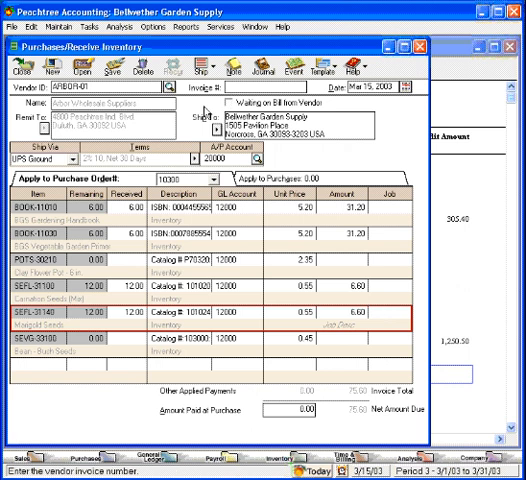
# Step: Save the PO 10300 receipt as invoice 10200, then bring up the vendor list
pyautogui.write('10200')
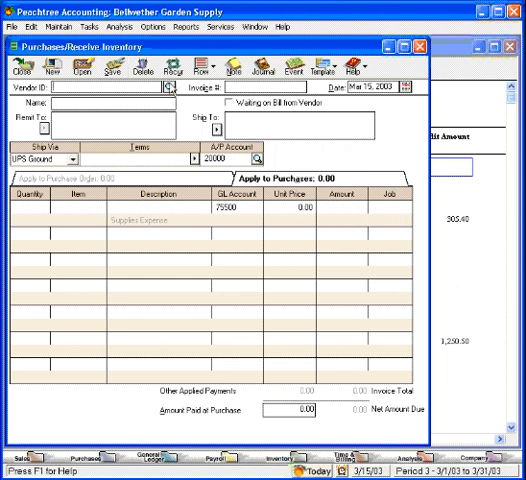
pyautogui.click(168, 88)
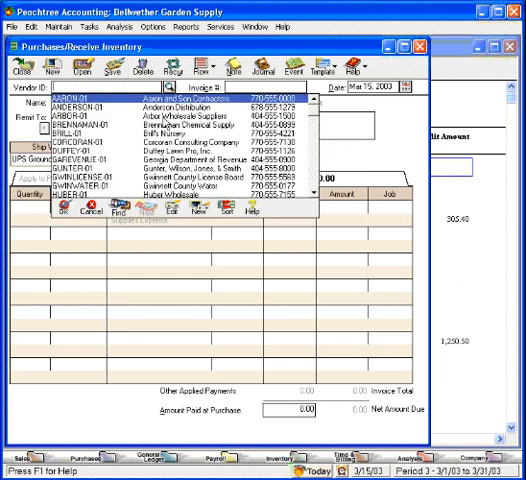